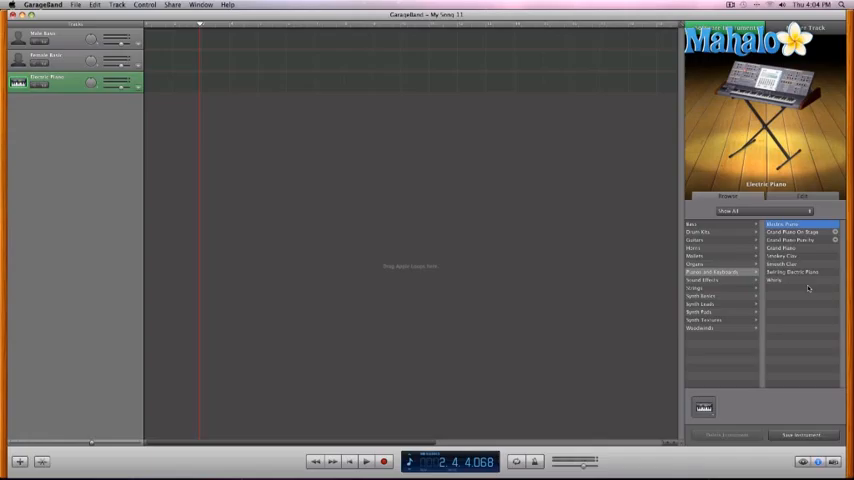
mouse_move(808, 272)
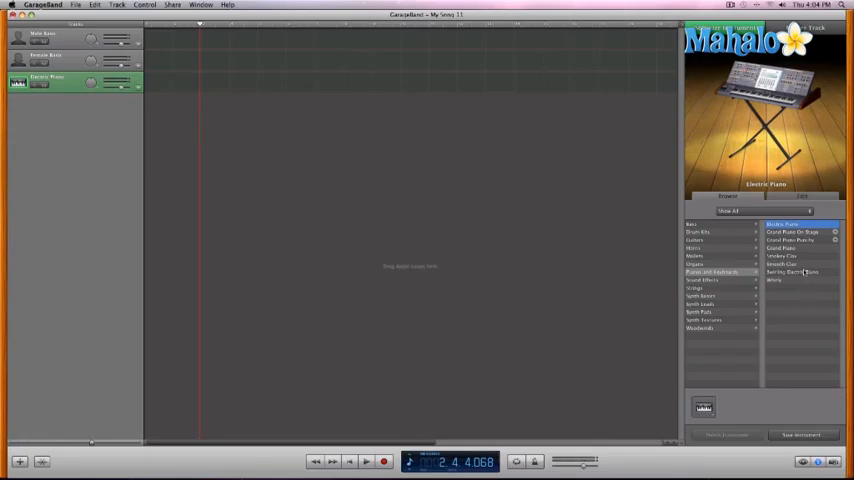